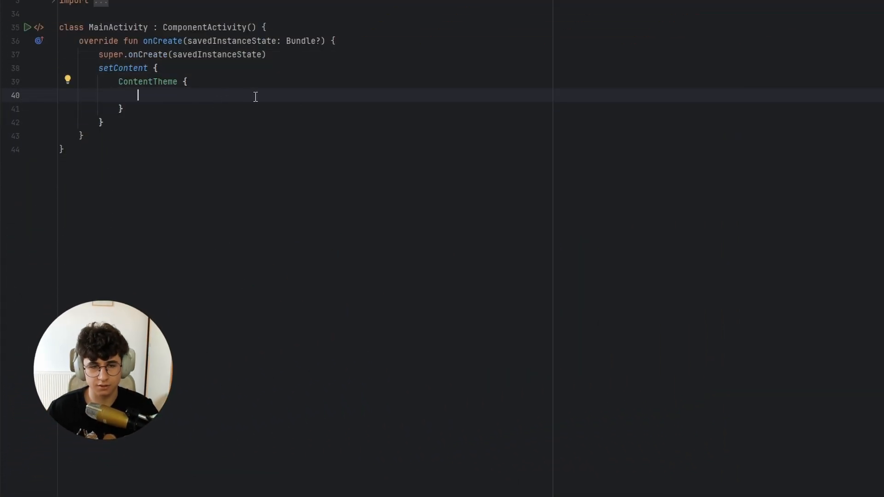
Add an enableEdgeToEdge() call at the top of the ContentTheme block.
type("e")
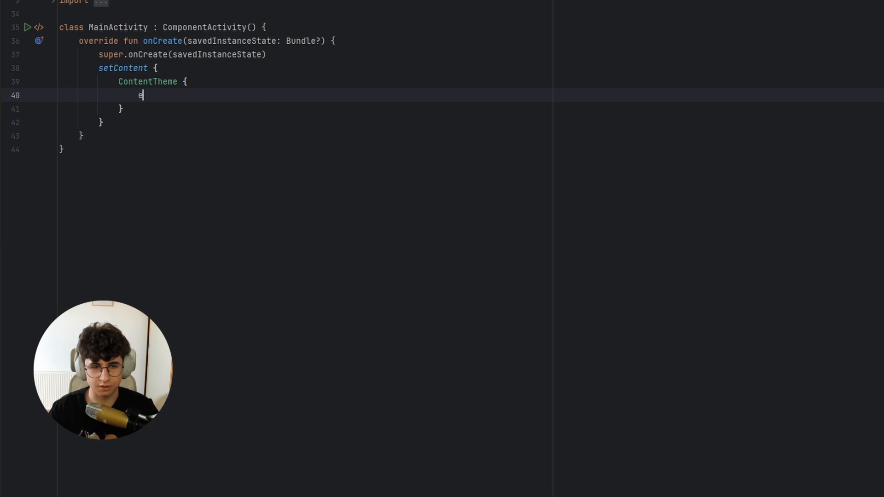
type("nableEdgeToEdge(")
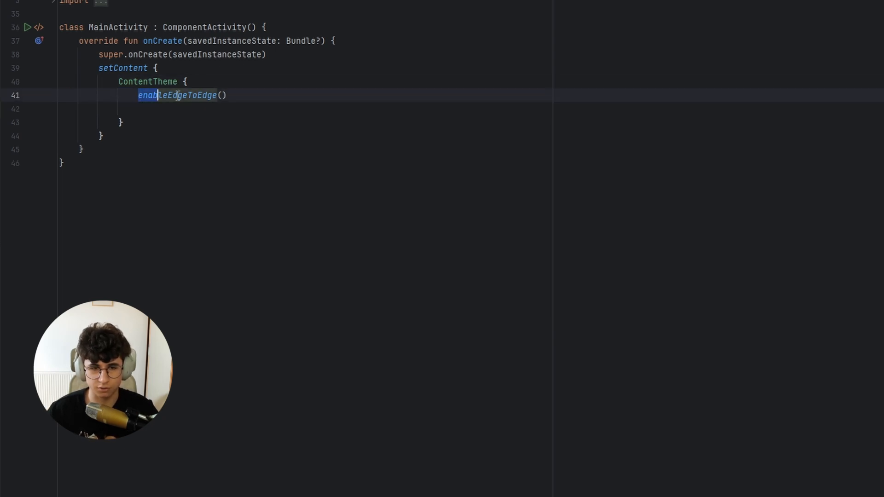
key("enter")
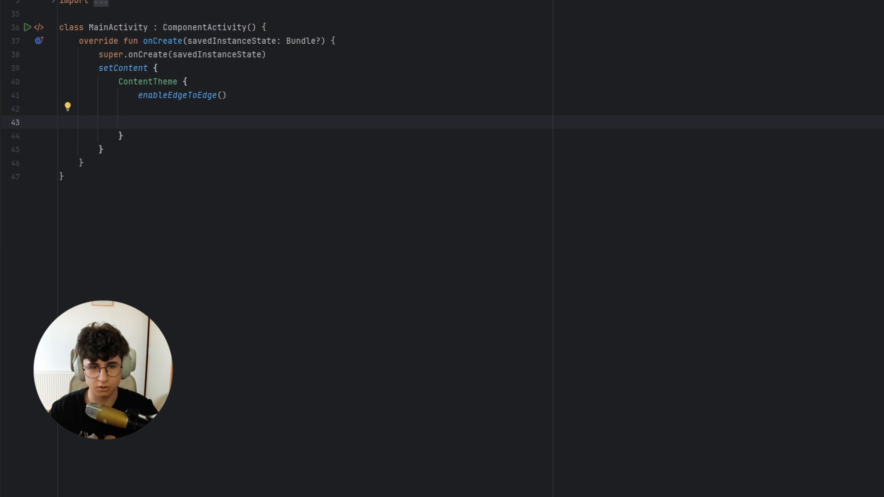
Add Image(painterResource(R.drawable.latte_art), contentDescription = null) with arguments on separate lines.
type("Image(painter = painterResource(id = ), contentDescription =")
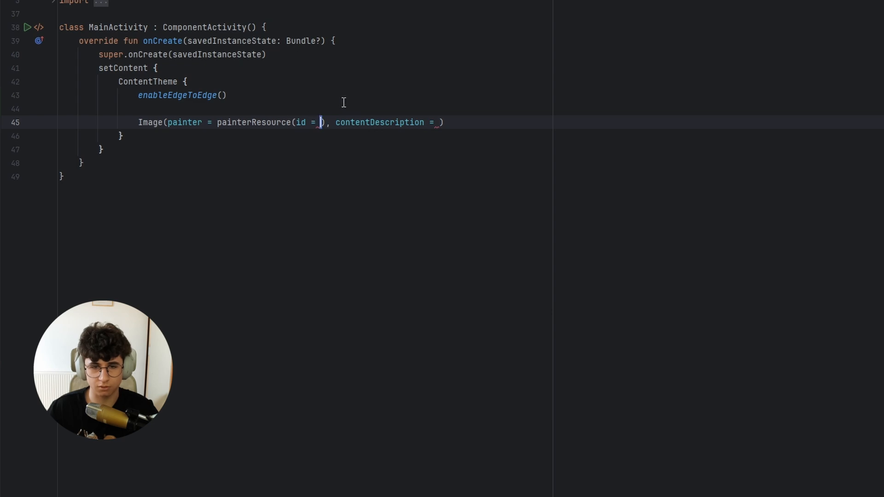
type("R.drawable")
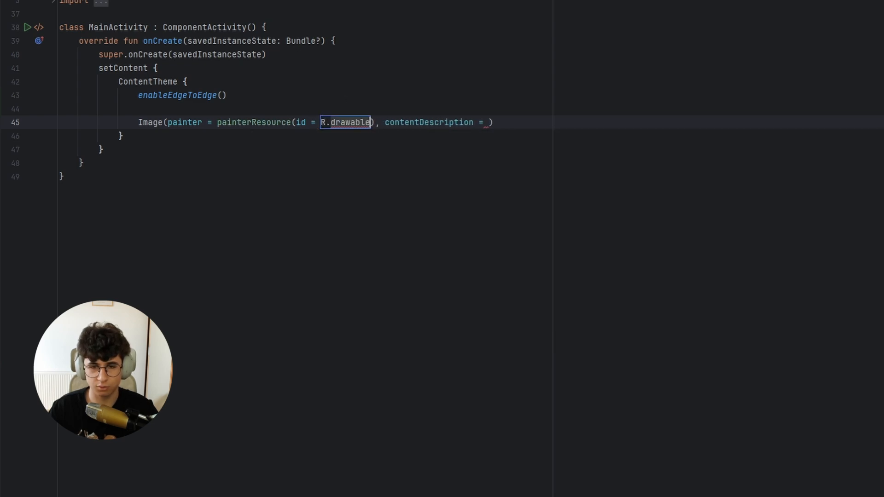
type(".latte_art")
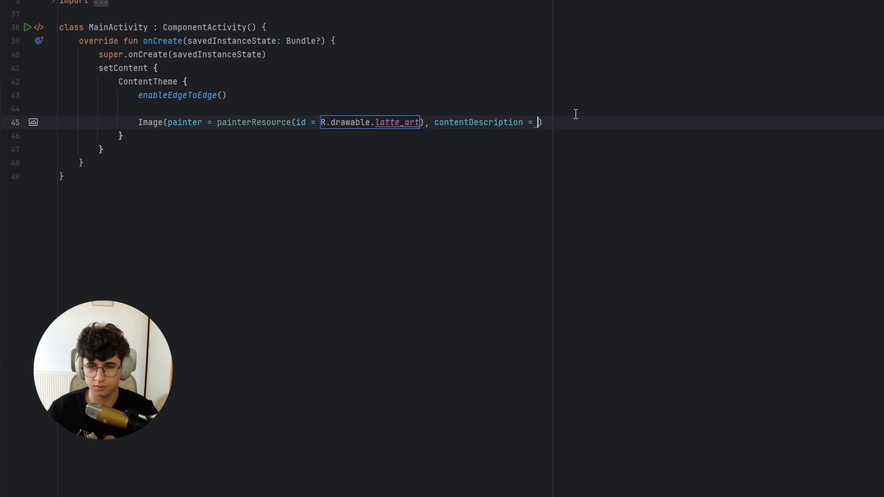
type("null")
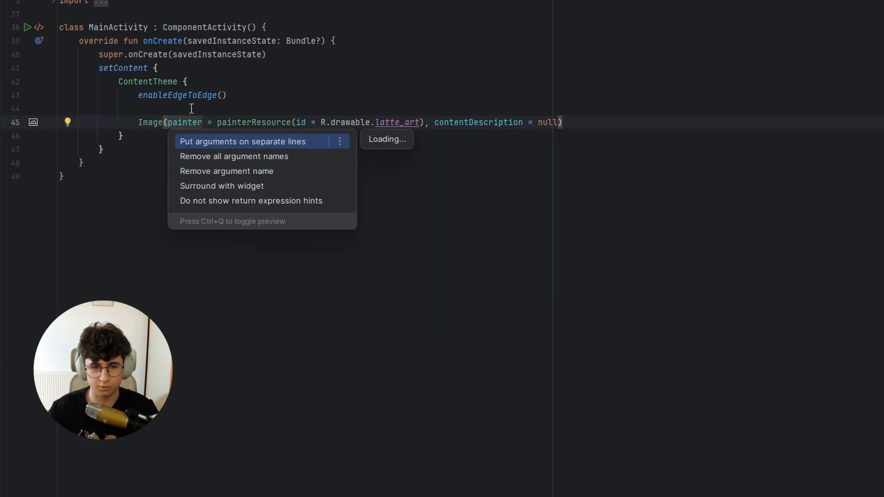
left_click(243, 142)
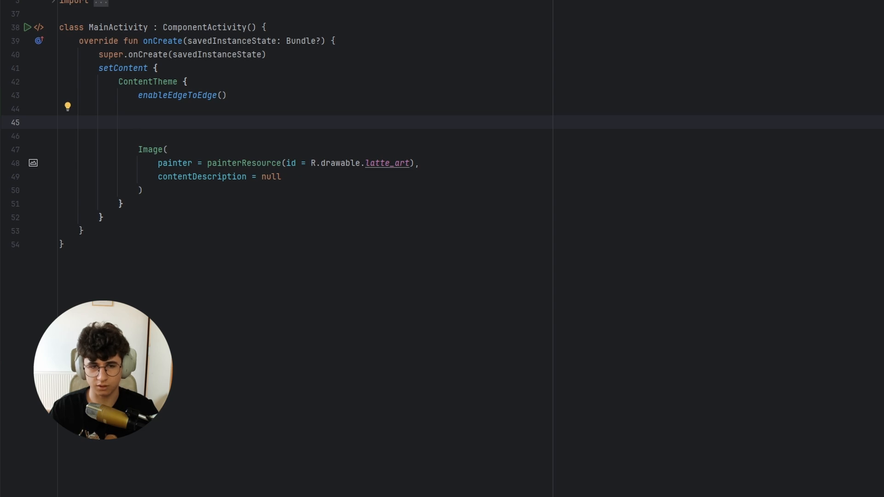
Declare var isBlurred by remember { mutableStateOf(false) } above the Image.
type("v")
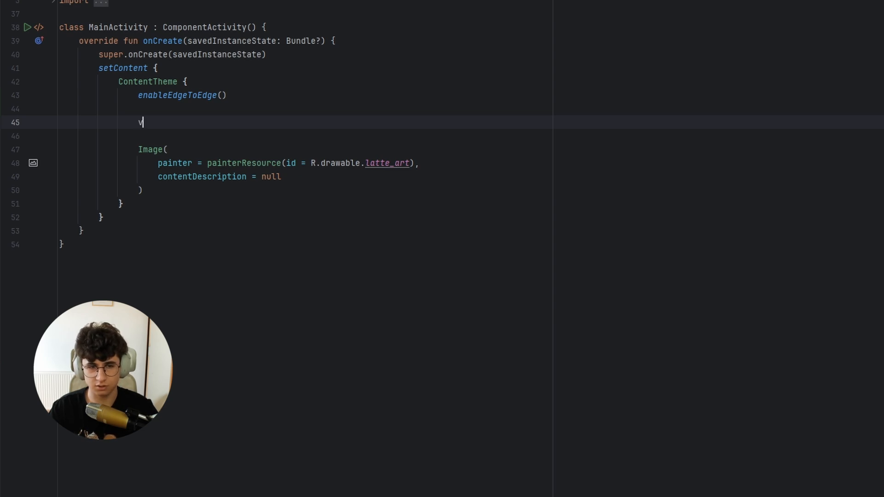
type("ar")
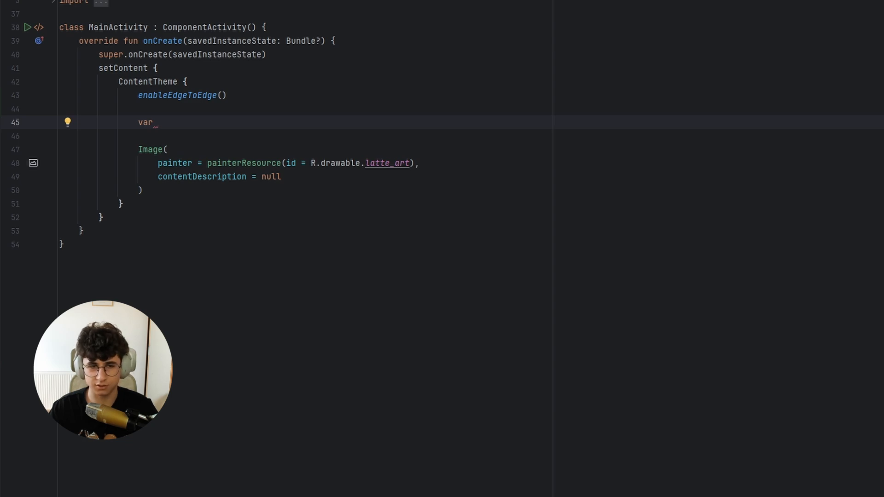
type("isBlurred")
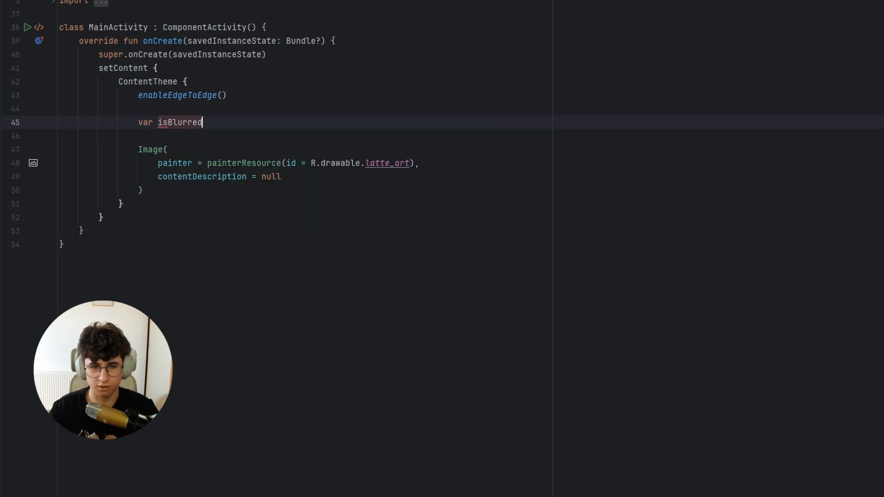
type("by remember {")
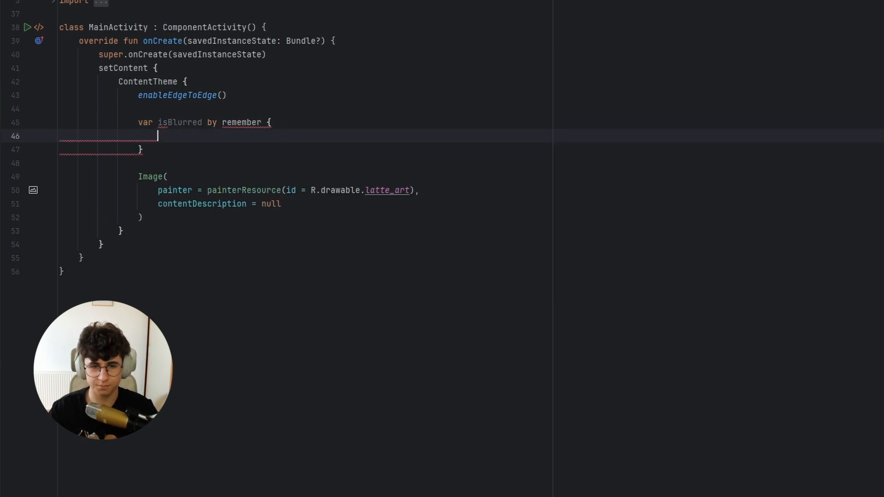
type("mutablestateof")
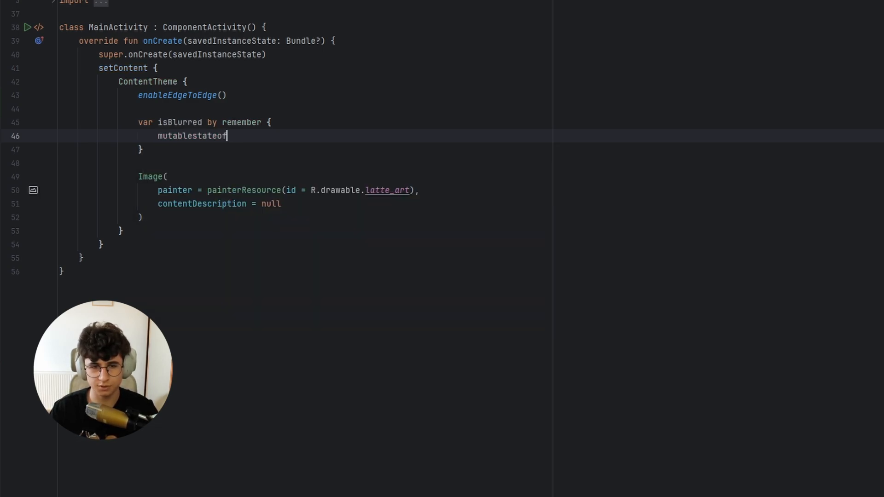
type("mutableStateListOf()")
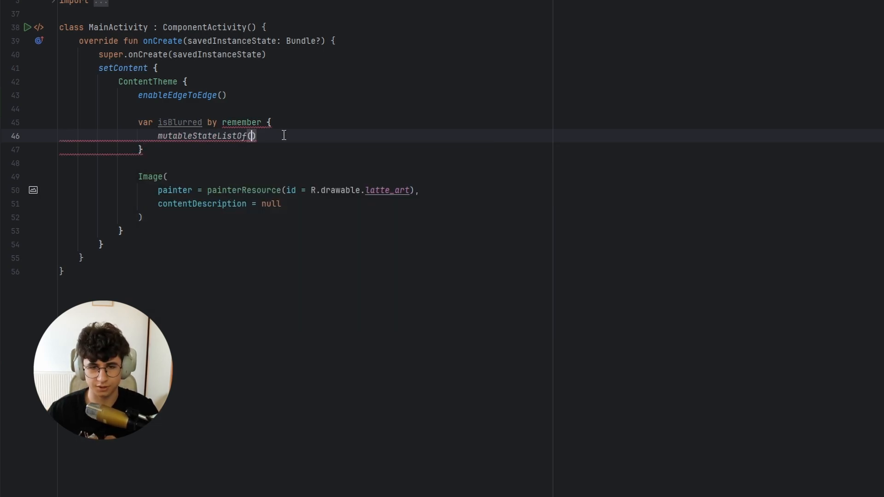
type("mutablestateof")
type("con")
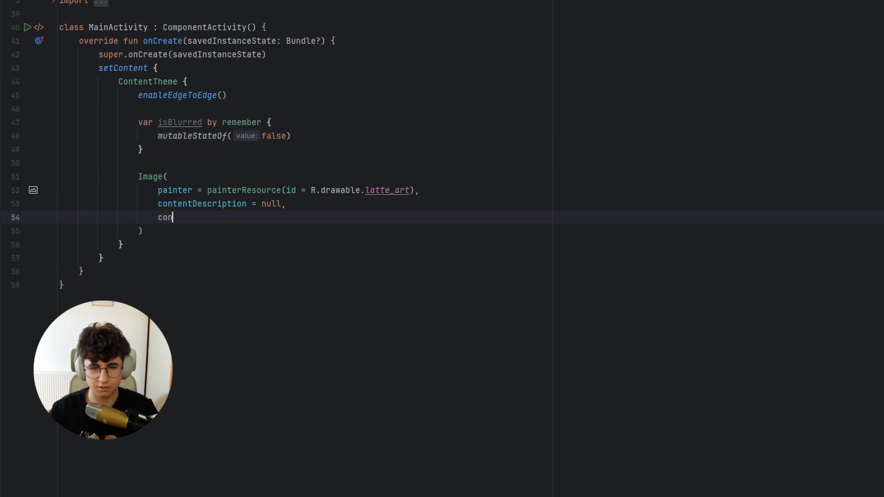
Give the Image contentScale = ContentScale.Crop and a Modifier.fillMaxSize() chain.
type("tentScale = Crop")
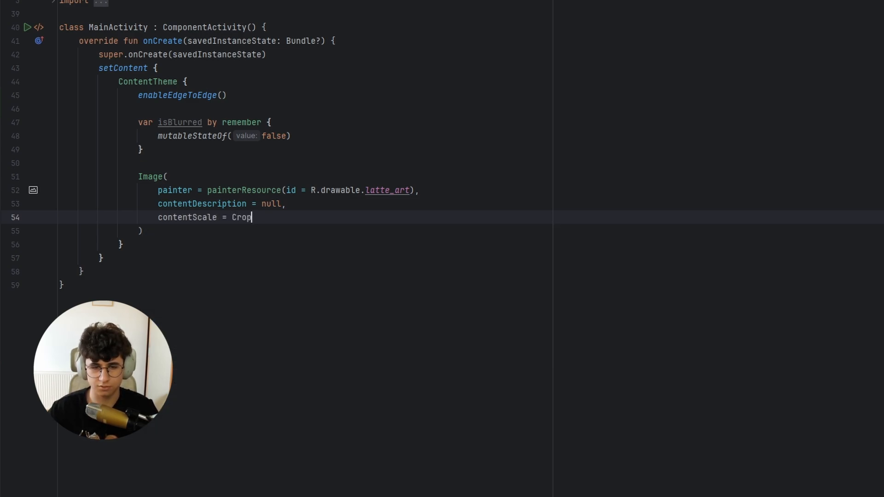
type("ContentScale.Crop,")
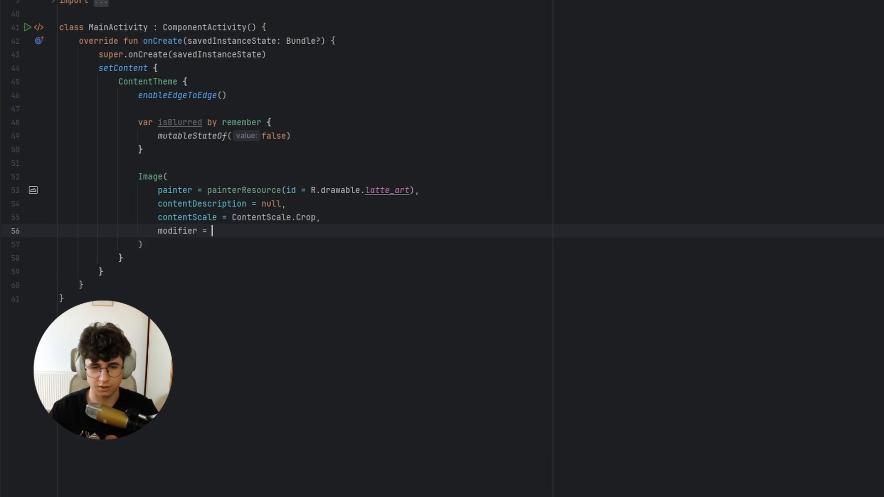
type("Modifier.fillMaxSize()")
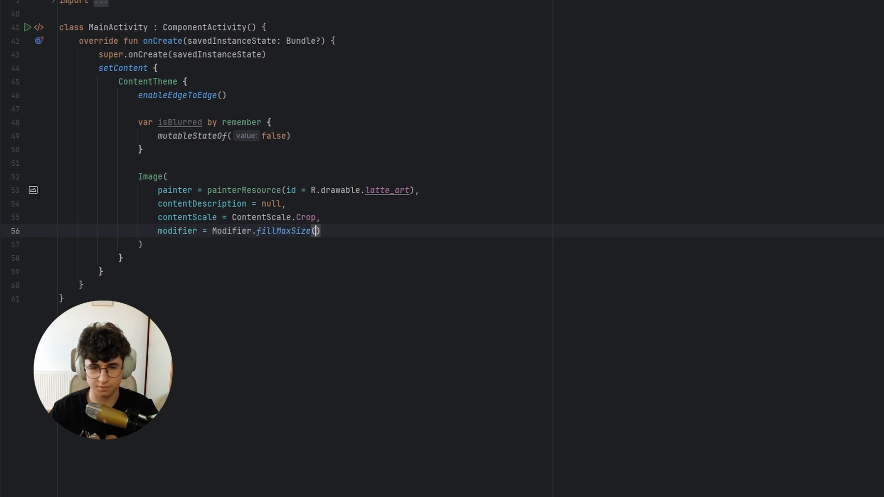
key("enter")
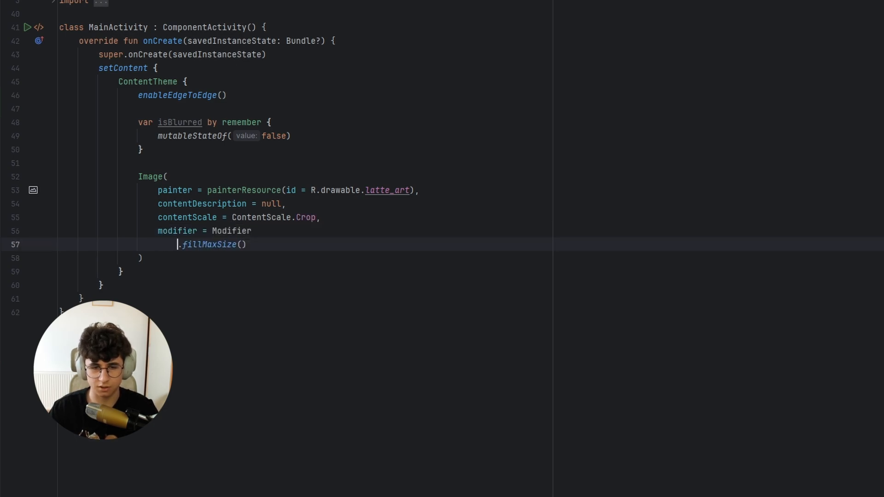
key("enter")
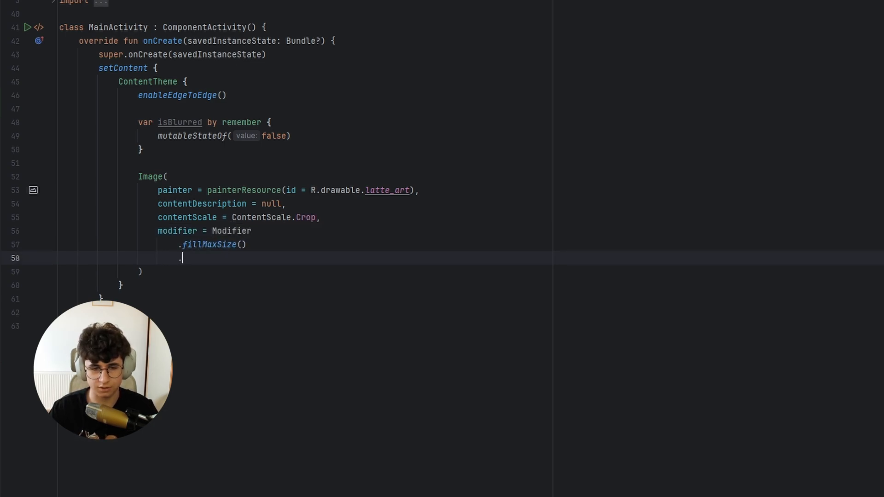
Chain a blur modifier and a clickable that toggles isBlurred = !isBlurred.
type("blur(radius =")
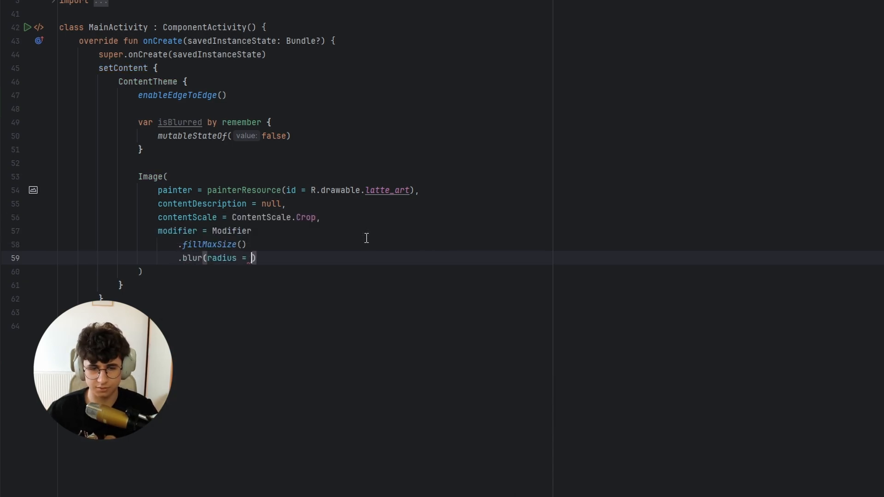
type(".clickable {")
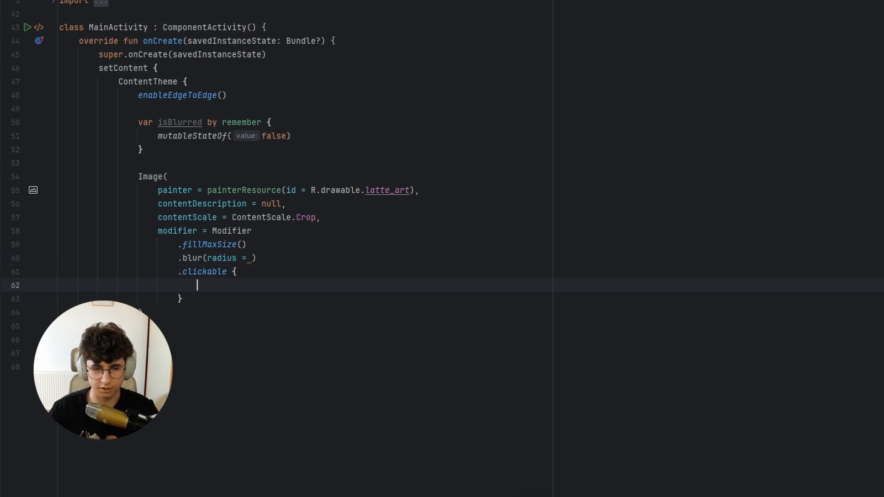
type("isBlurred = !isBlurred")
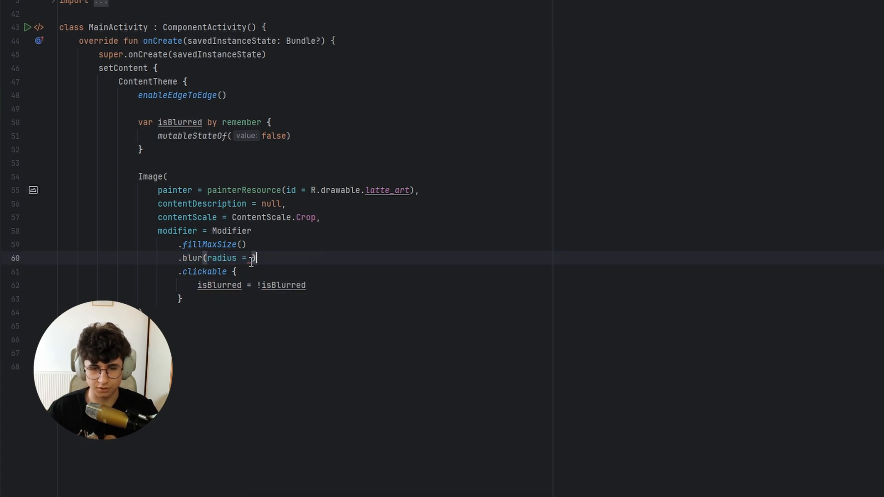
mouse_move(232, 230)
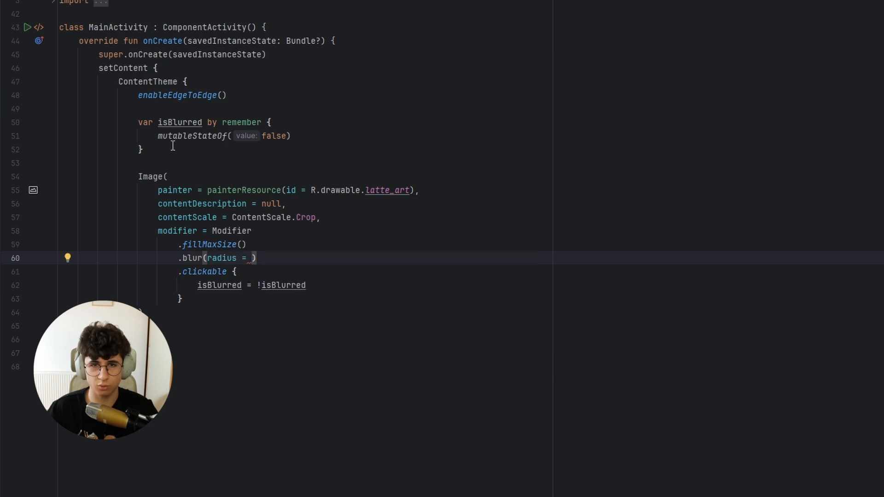
Declare val blurRadiusAnimation by animateDpAsState(targetValue = if (isBlurred) 20.dp else 0.dp).
key("enter")
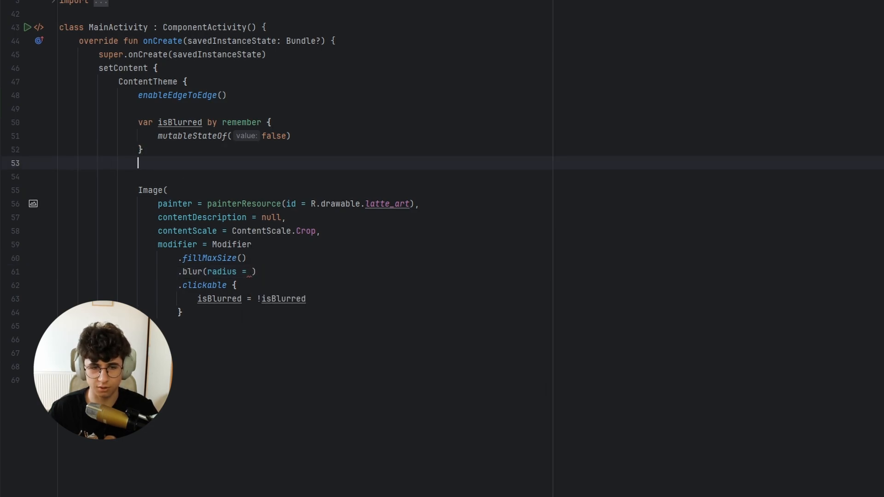
type("val")
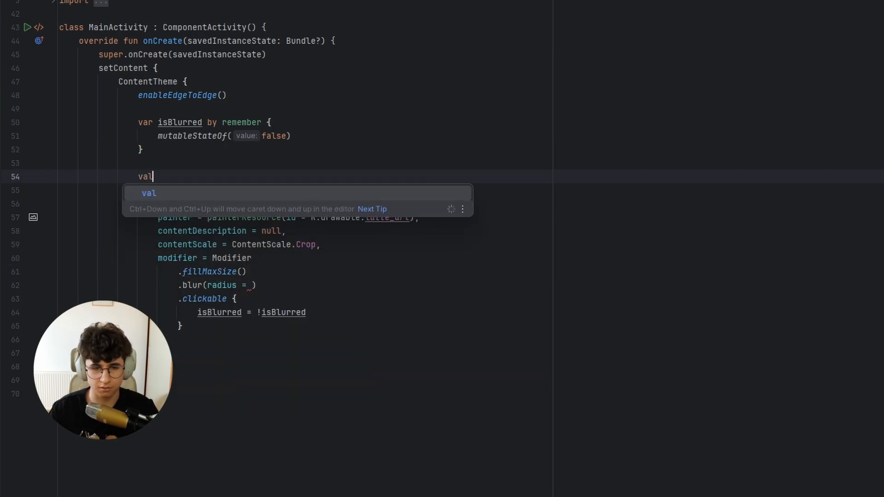
type("\" \"")
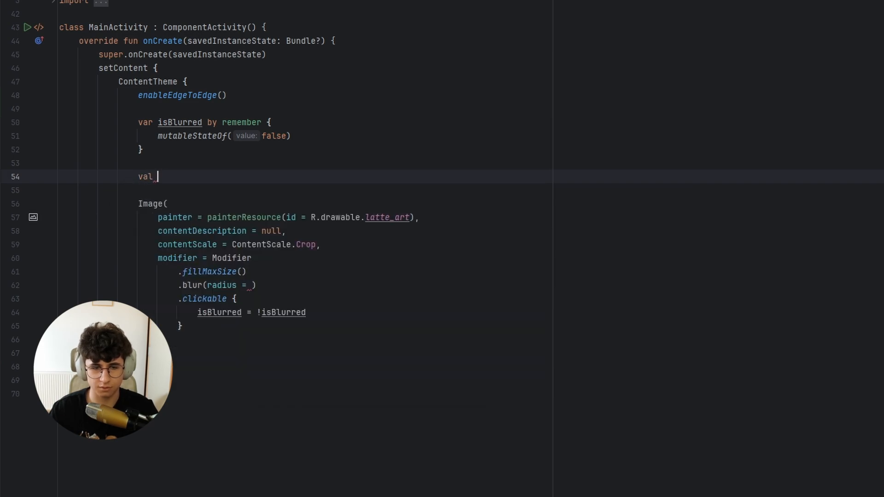
type("blurRadiu")
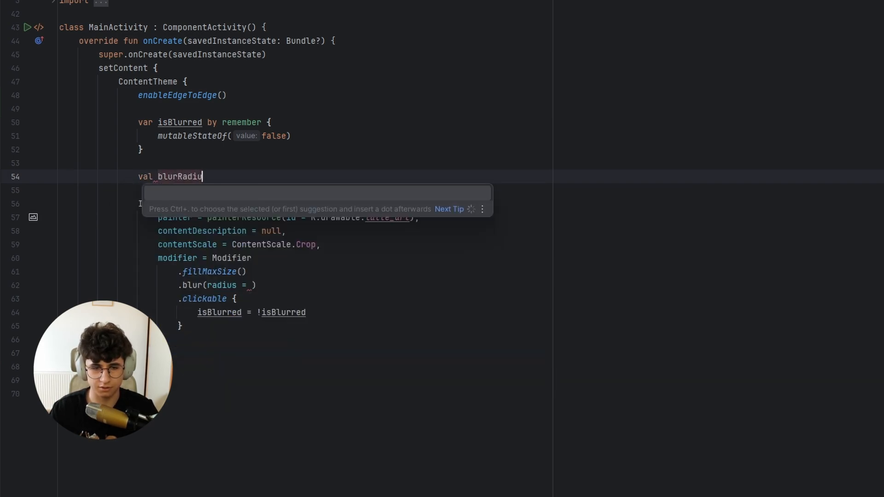
type("Animation by animateDpAsState(")
type("targetValue =")
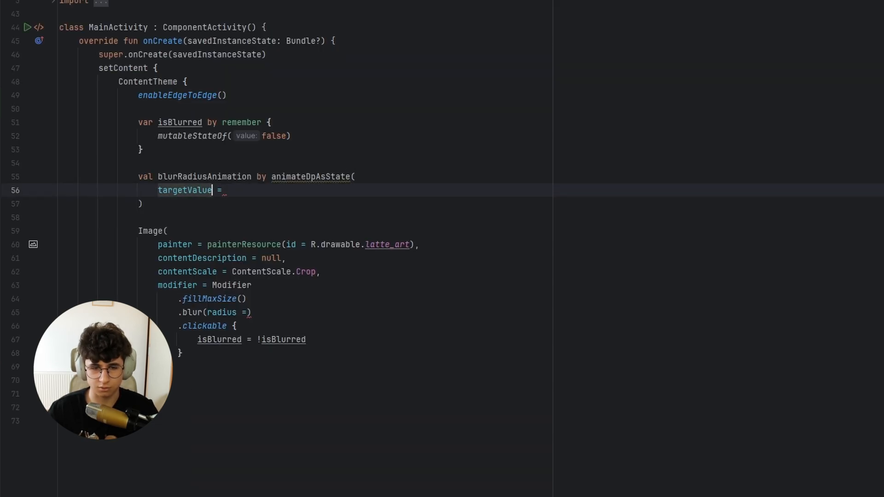
type("if")
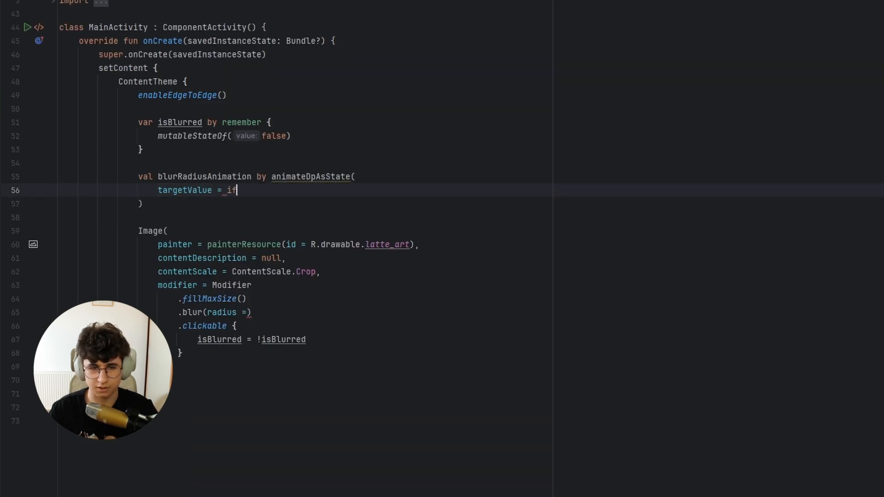
type("(isBlurred)")
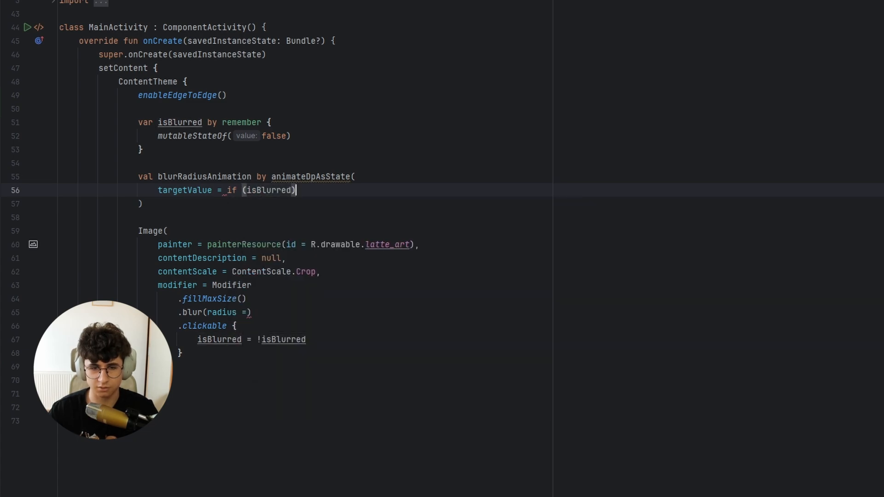
type("20.dp")
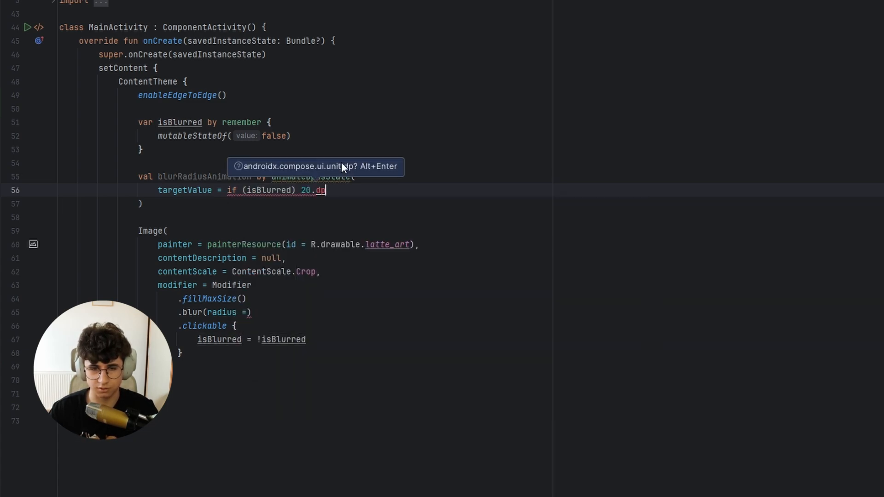
type("else 0")
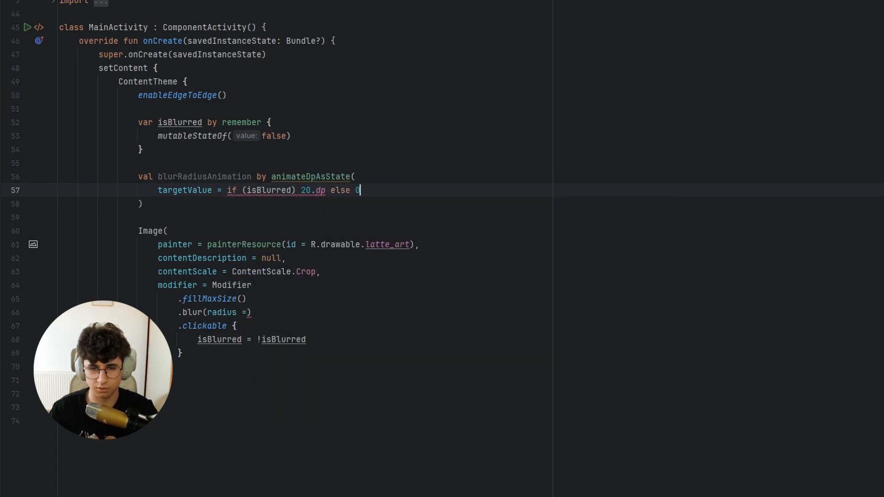
type(".dp,")
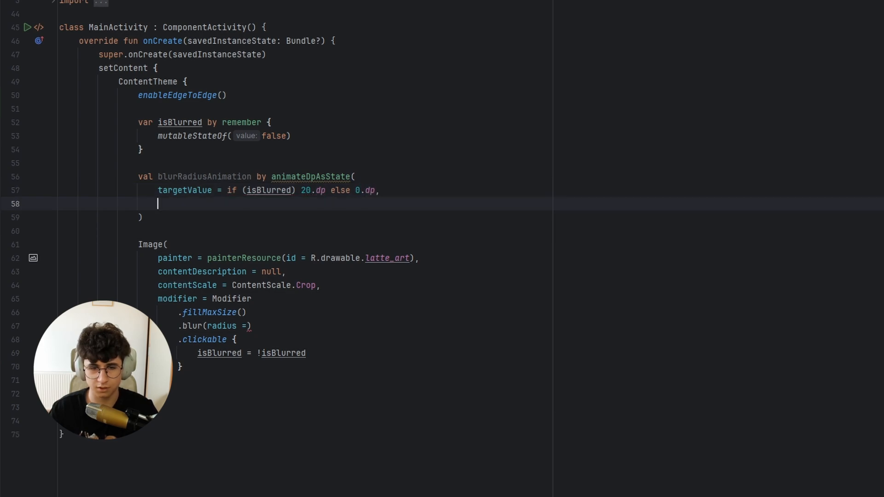
Add label = "..." to animateDpAsState and set blur radius to blurRadiusAnimation.
type("label = \"\"")
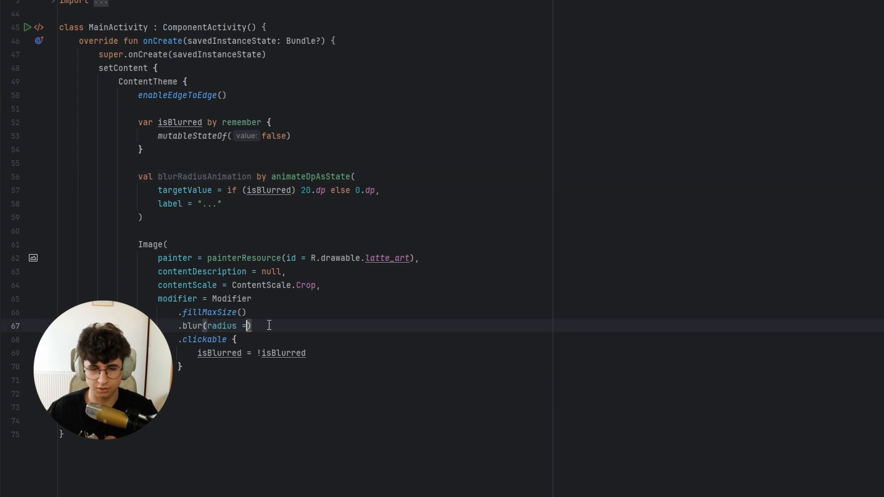
type("blurRadiusAnimation")
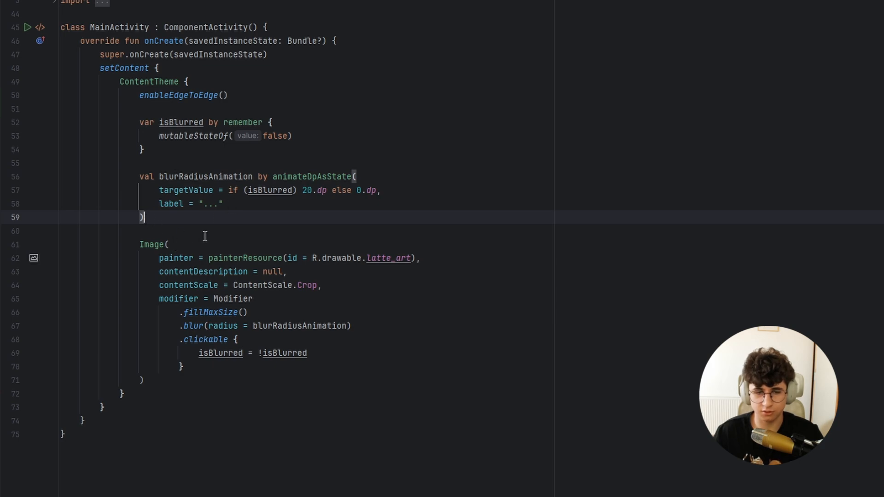
key("Enter")
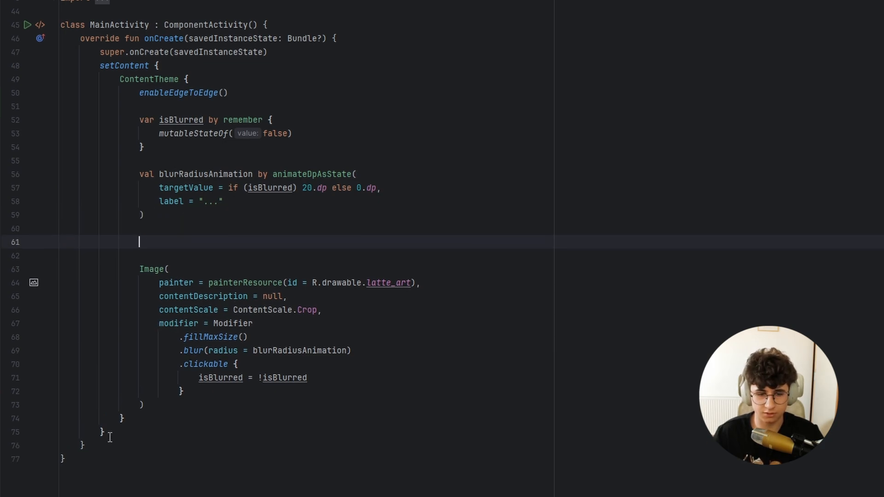
type("data clas")
type("val id: In")
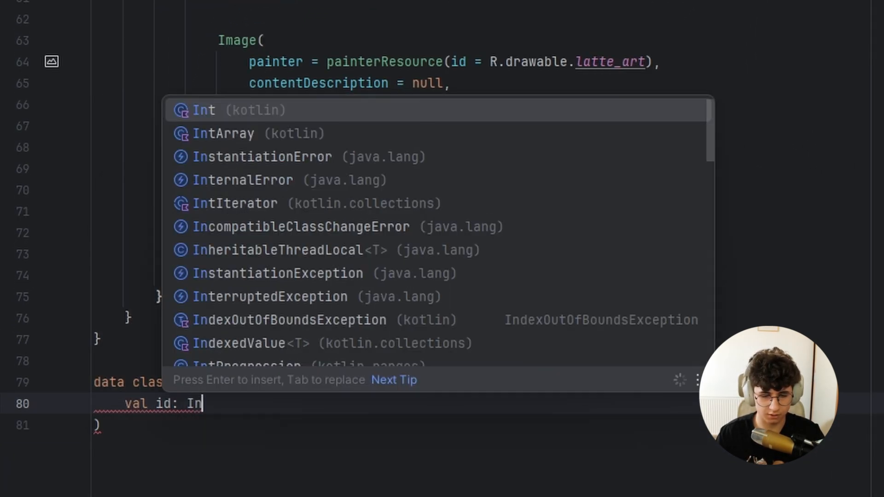
key("enter")
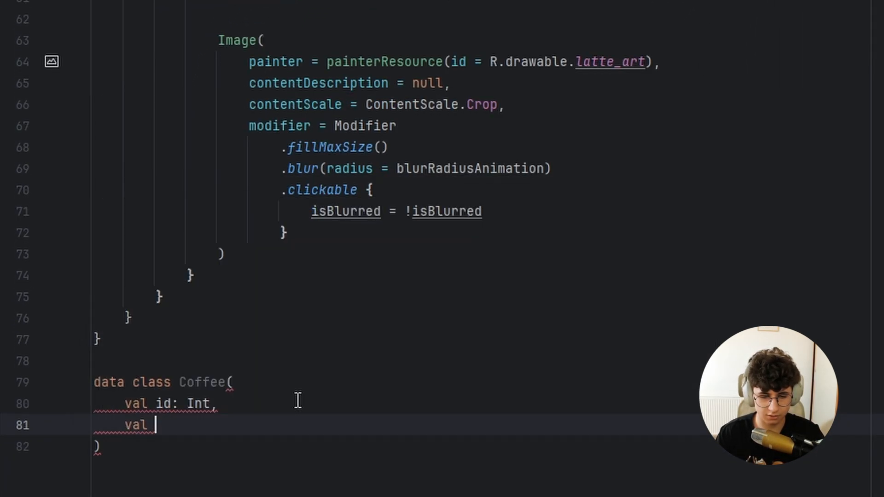
type("image: Int")
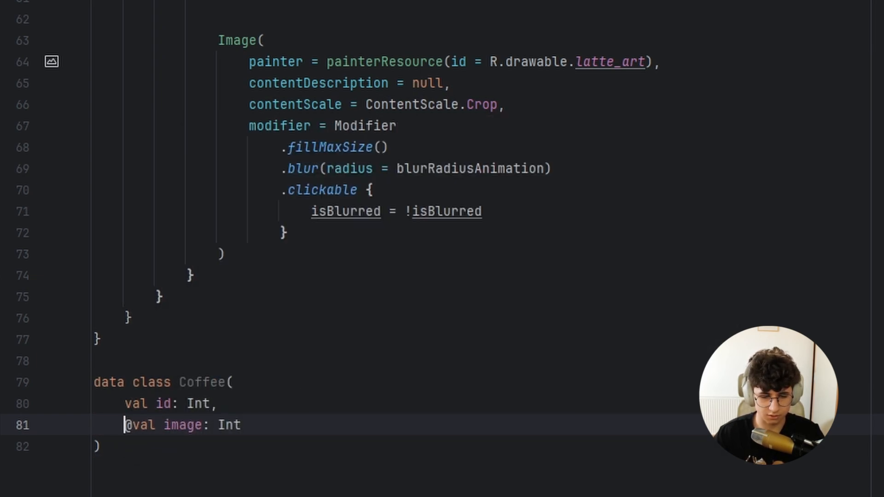
type("DrawableRes")
left_click(479, 19)
type("val")
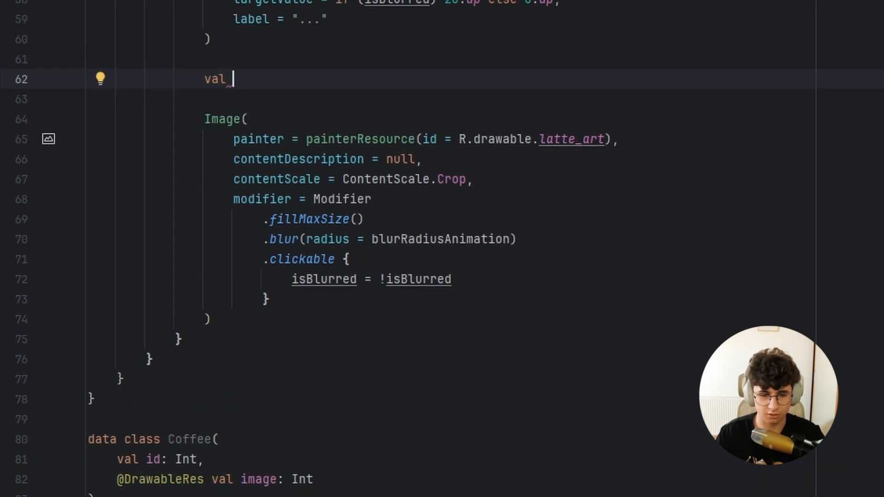
Declare val coffeeList = remember { mutableStateListOf(Coffee(id = 0, R.drawable.latte_art)) }.
type("cofeeList = remember")
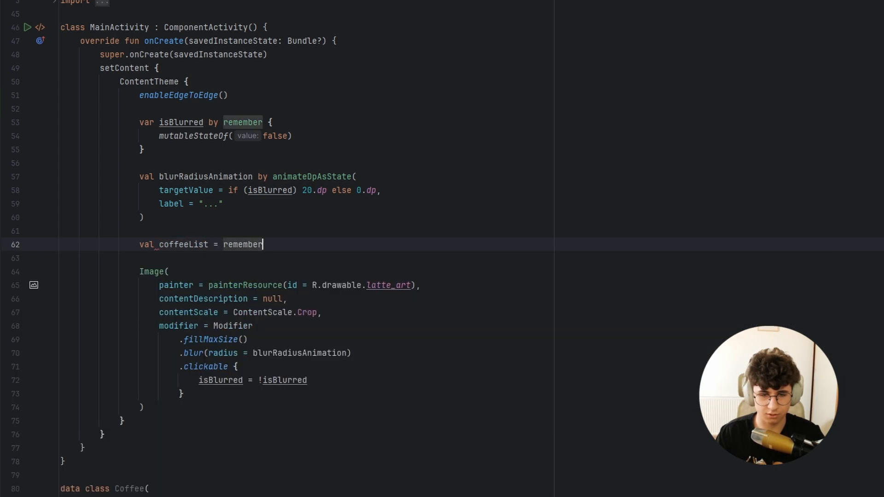
type("mutablestateListOf(")
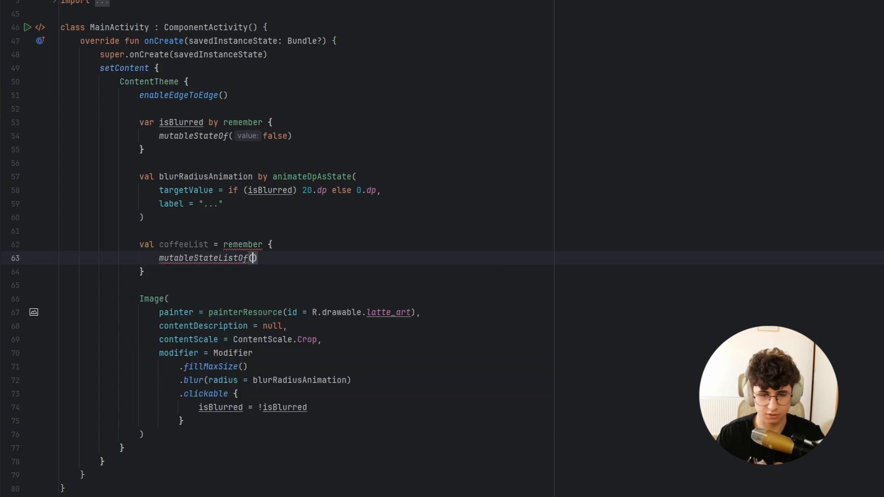
type("Coffee(")
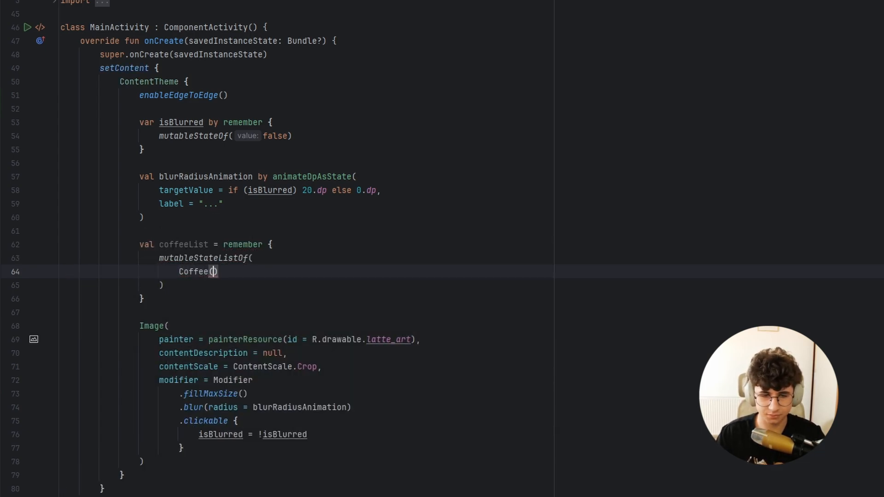
type("id = 0, image =")
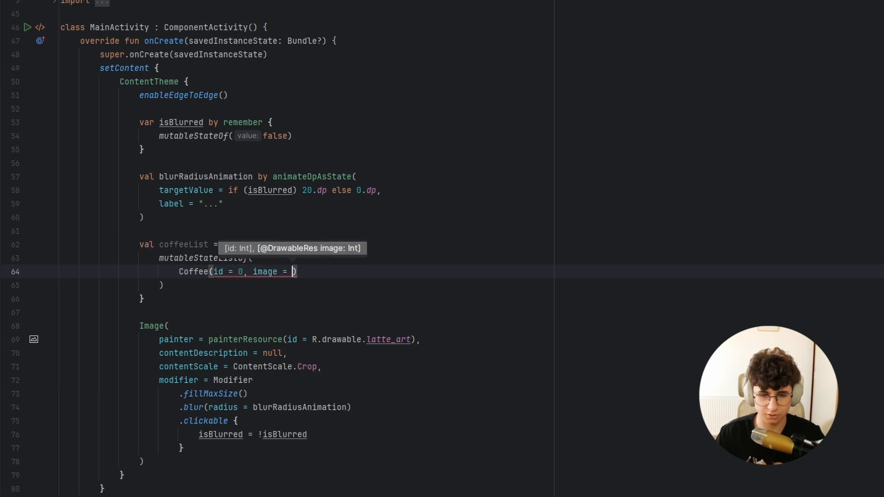
type("R.drawable.latte_art")
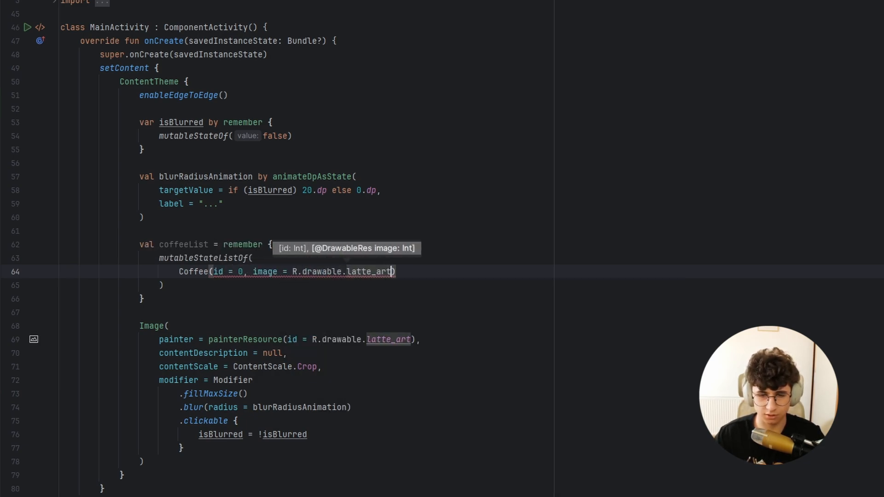
Duplicate the Coffee entry to three items, ids 0–2, using latte_art_1 and other drawables.
key("Enter")
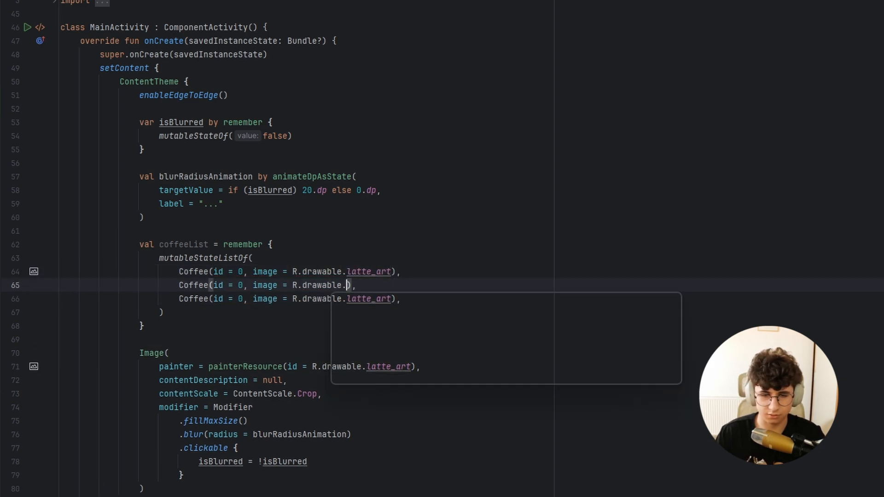
type("latte_art_1")
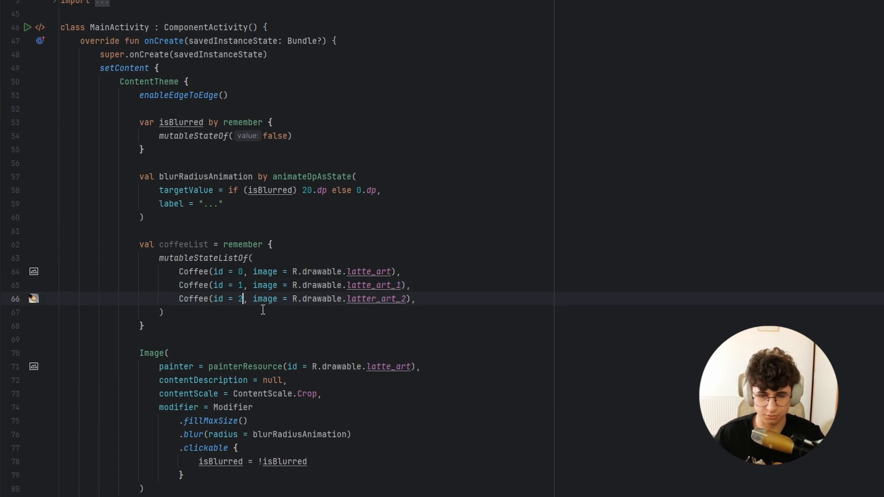
Declare val selectedCoffee = remember { mutableStateListOf<Int>() } below coffeeList.
type("val co")
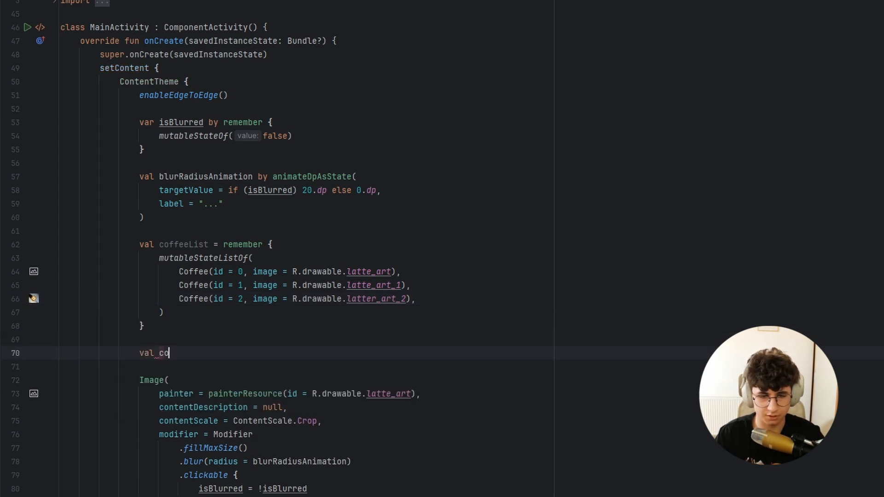
type("selec")
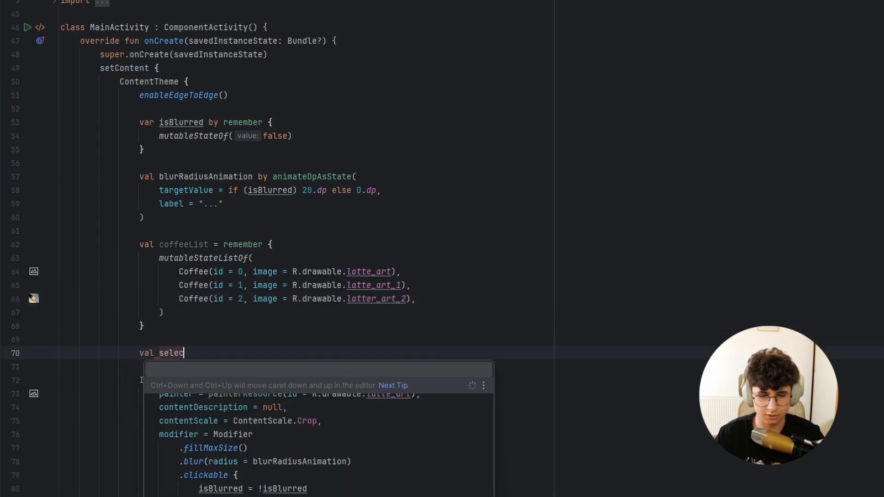
type("tedCoffee")
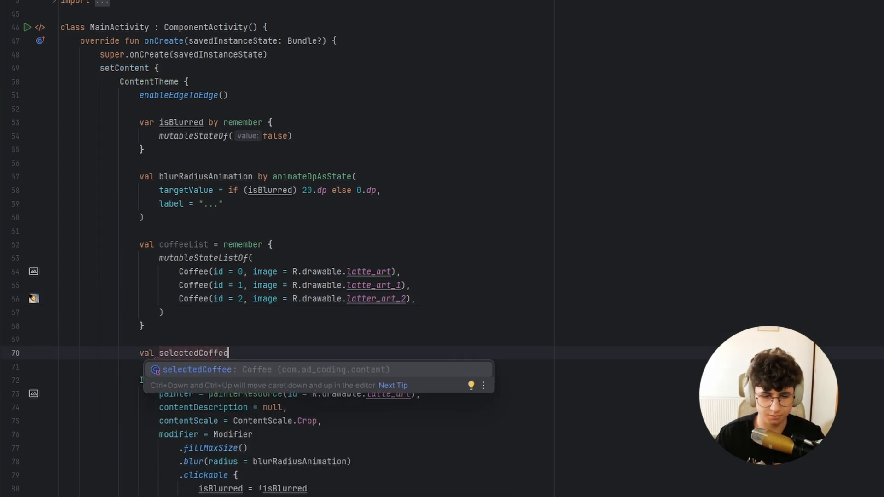
type("= remember {")
type("mutableInt")
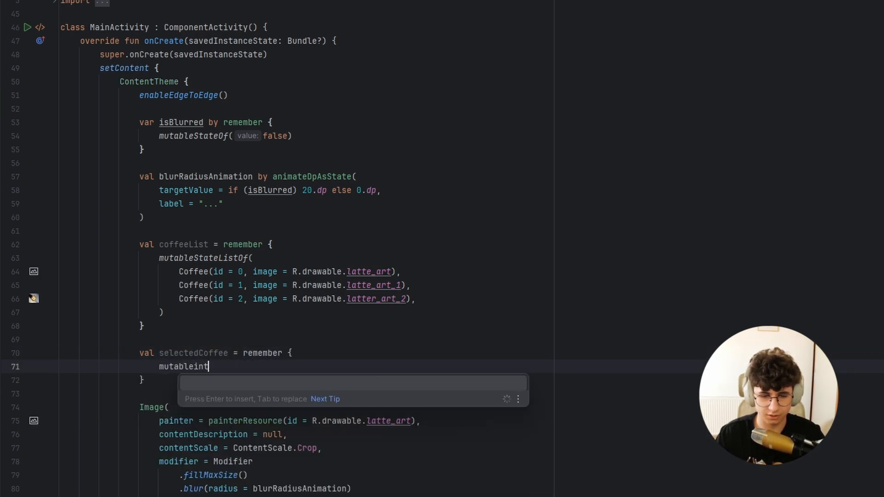
key("Tab")
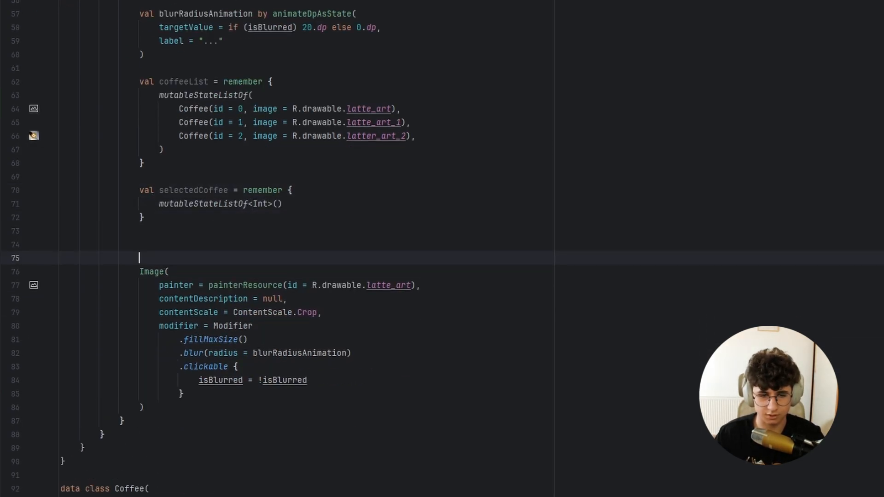
Wrap the Image in LazyColumn { items(coffeeList) { coffee -> } }.
type("LazyColumn {")
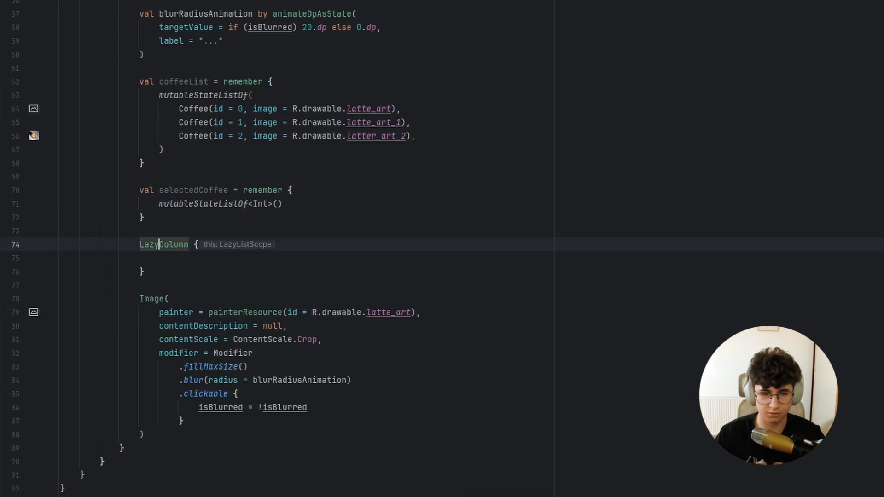
type("items(coff")
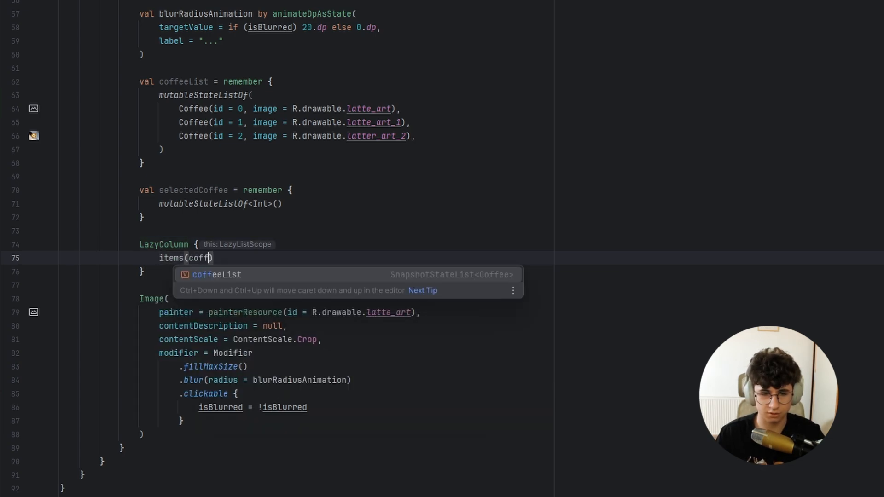
key("Tab")
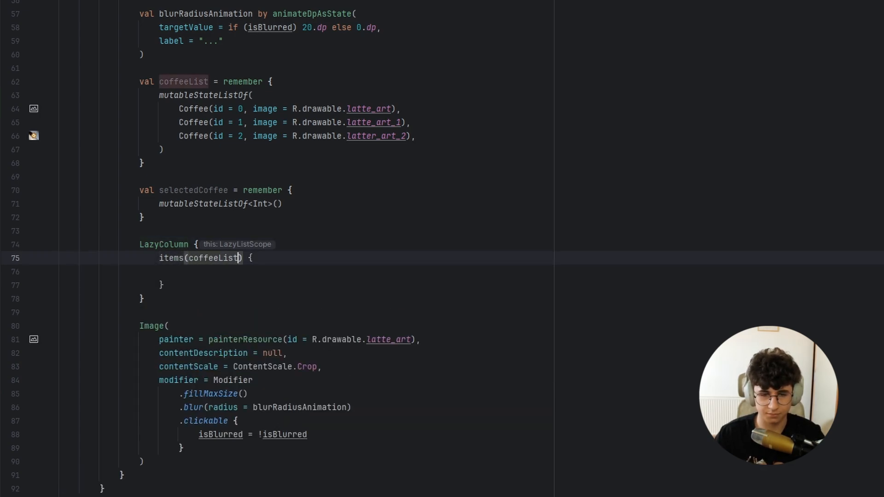
type("coffee ->")
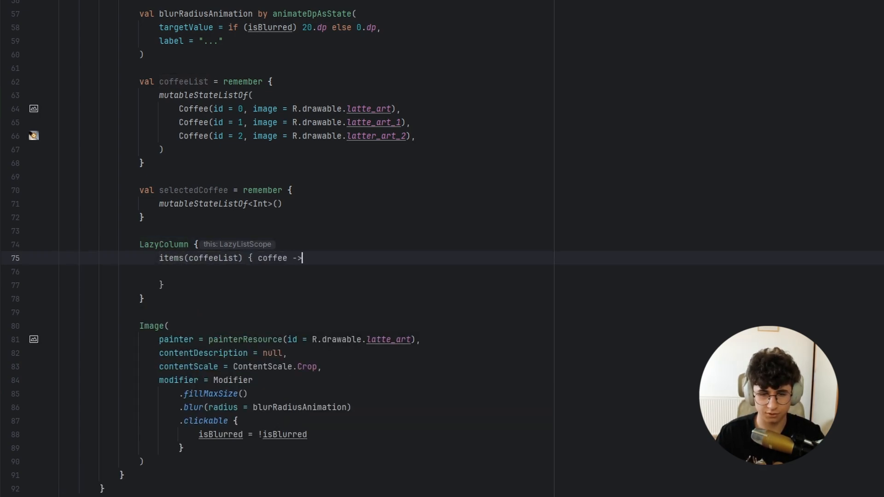
key("enter")
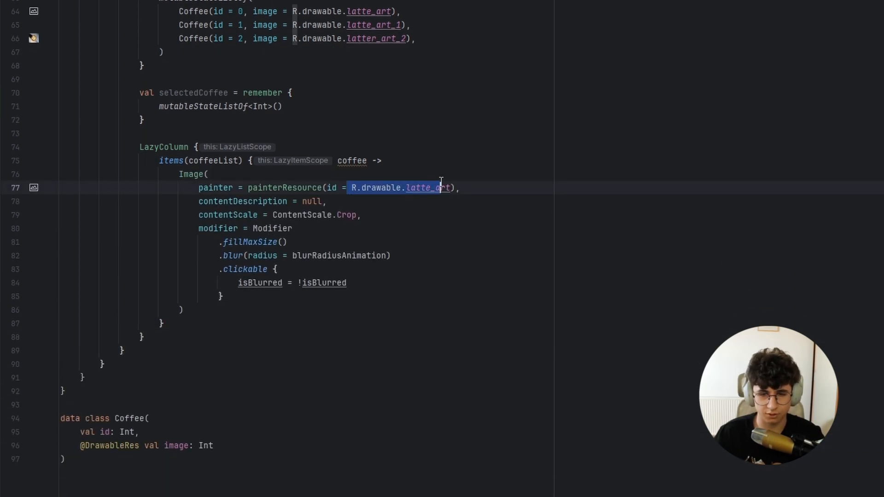
Show coffee.image in each item's Image at a fixed size(200.dp) instead of latte_art filling the screen.
type("coffee.im")
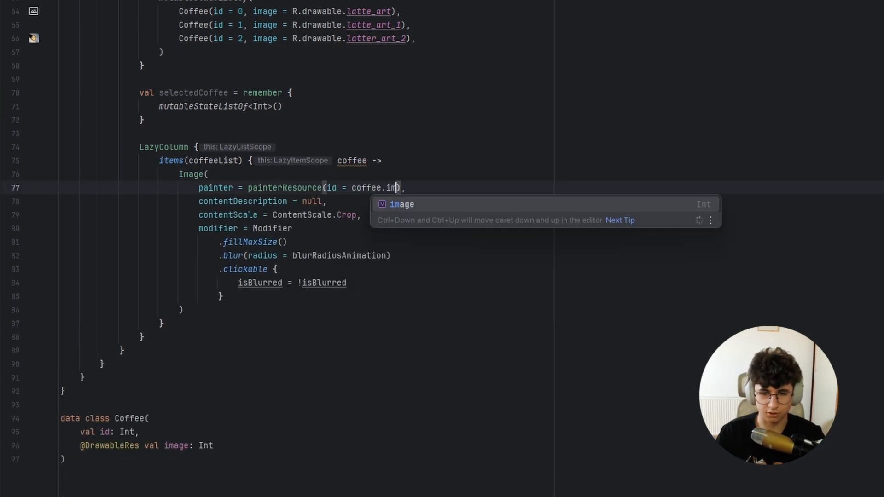
key("Tab")
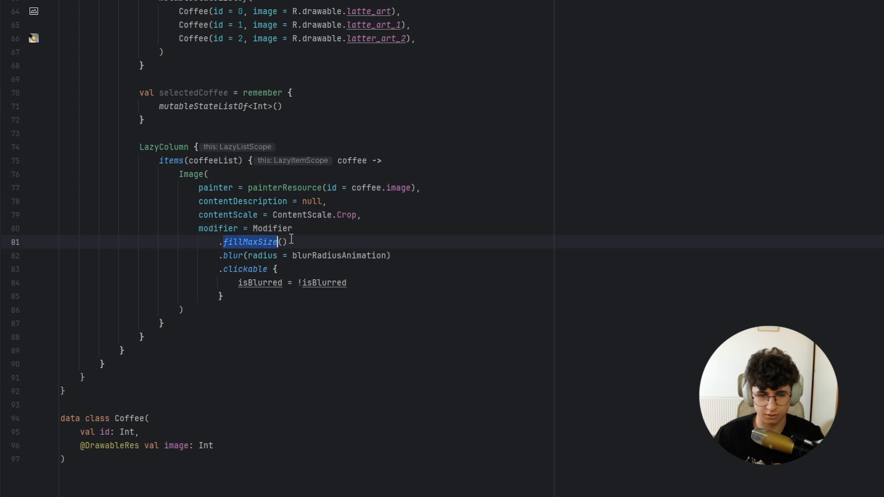
type("size(")
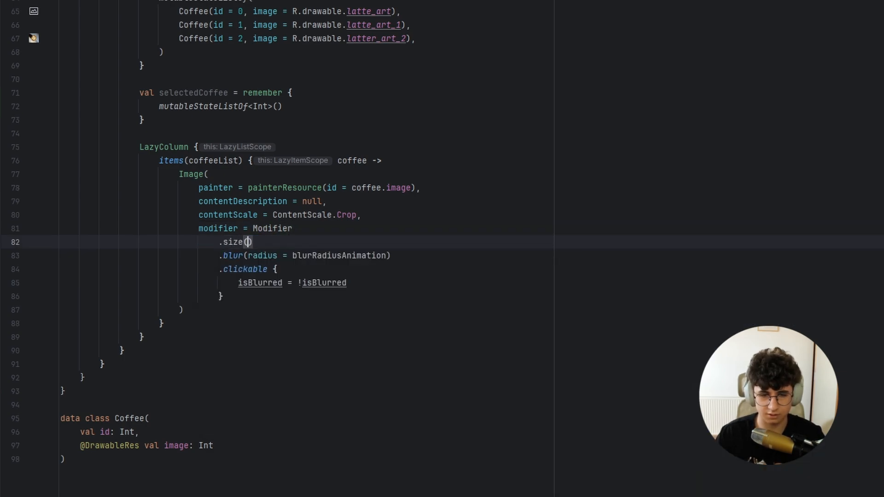
type("200.dp")
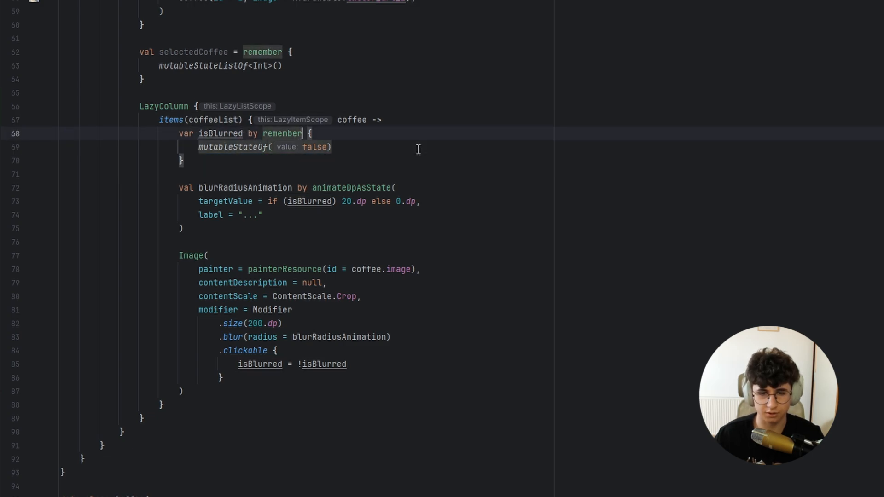
Define isBlurred as val remember(selectedCoffee) { derivedStateOf { selectedCoffee.contains(coffee.id) } }.
type("derivedstate")
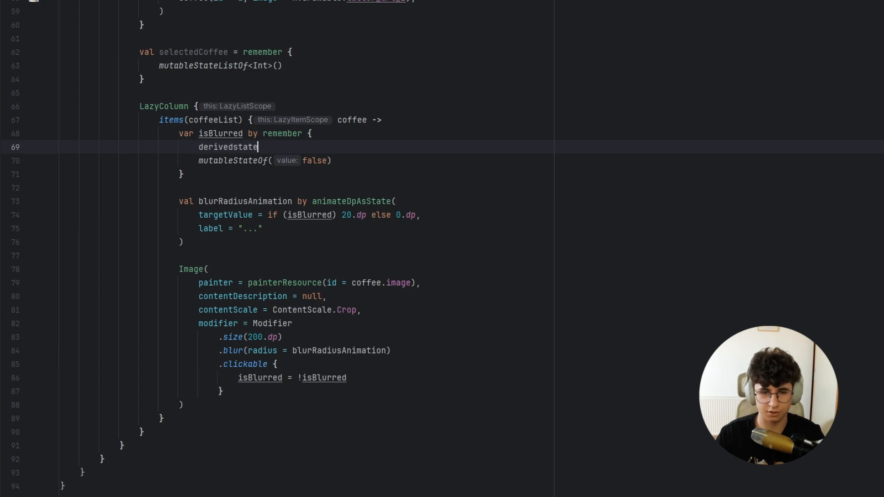
type("of")
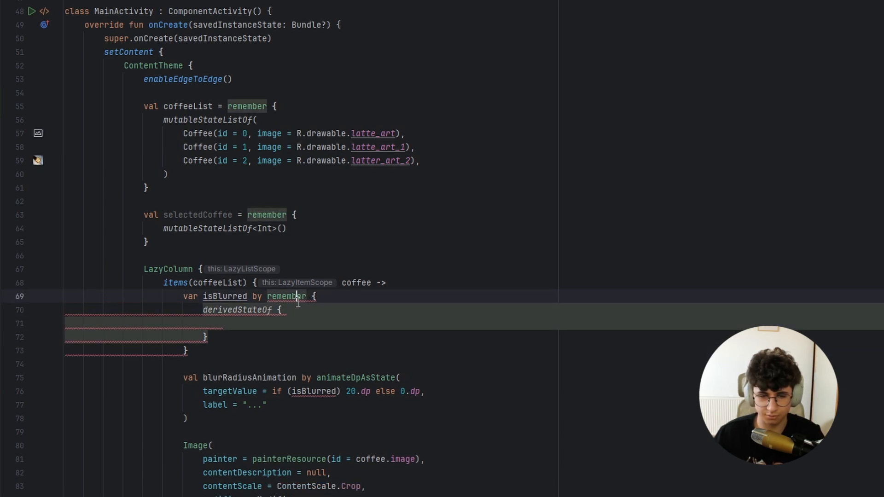
type("(selectedCoffee")
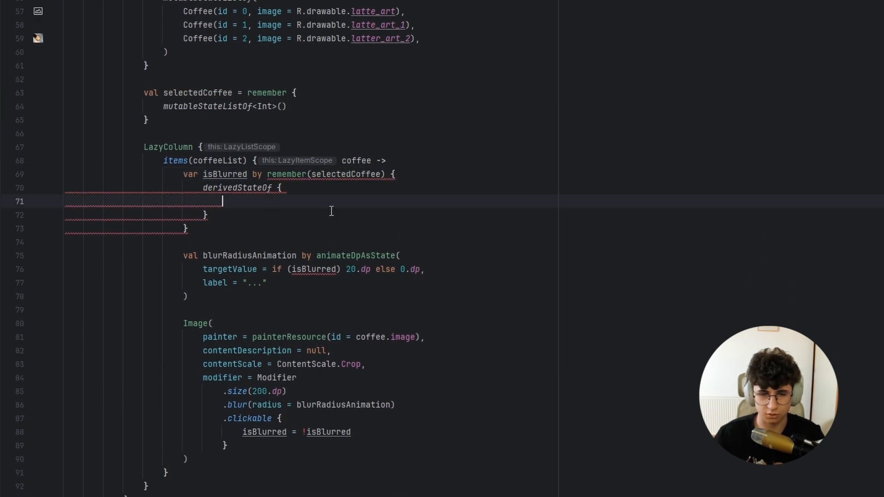
type("selectedCoffee.contains(coffe")
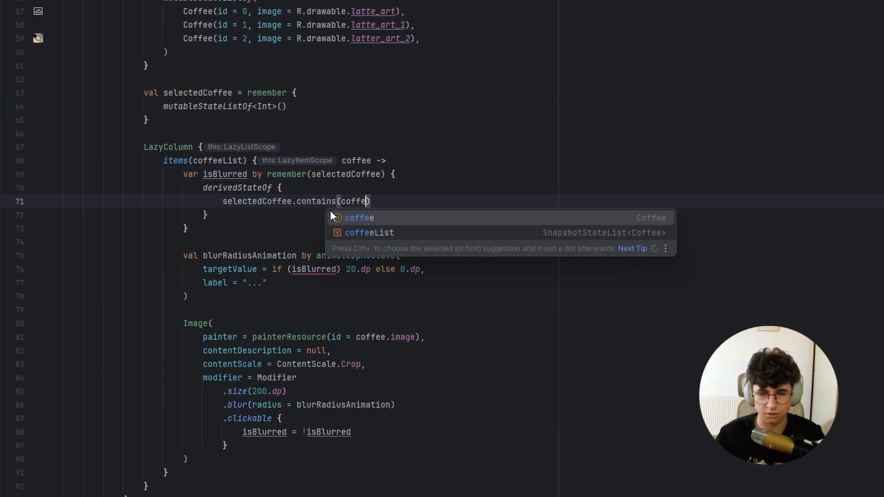
type(".id")
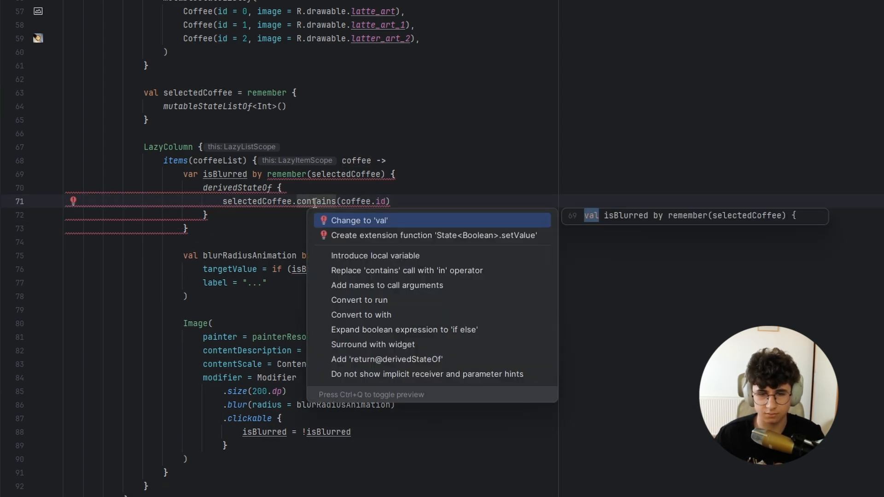
left_click(359, 220)
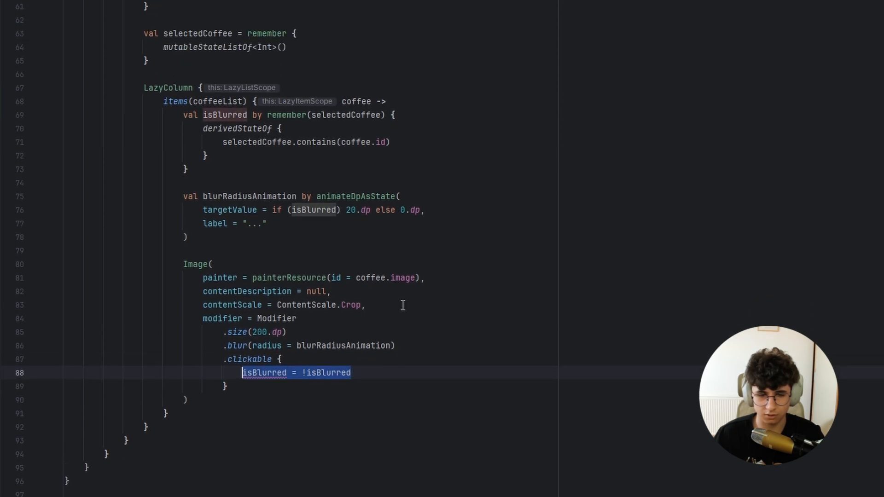
Rewrite the clickable body to remove coffee.id from selectedCoffee if present, otherwise add it.
type("selectedCoffee.contains(coffee.id)) {")
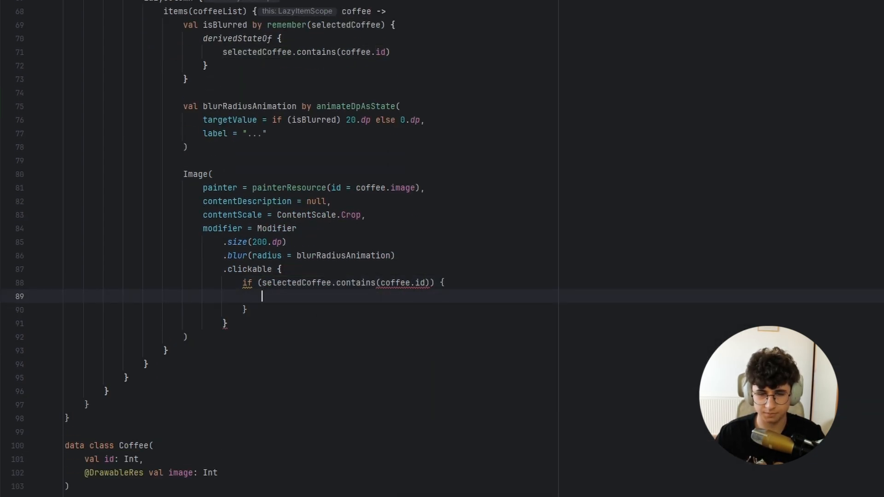
type("selectedCoffee.remove(")
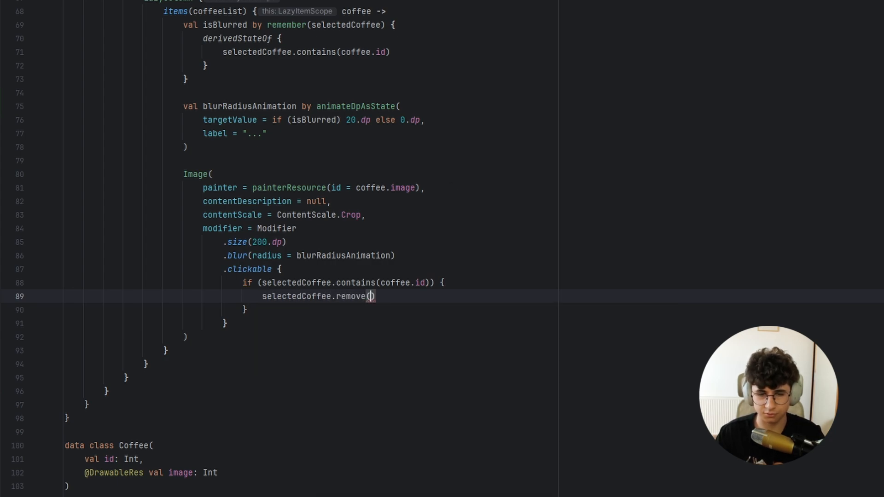
type("coffee.id")
left_click(241, 309)
type(" else {")
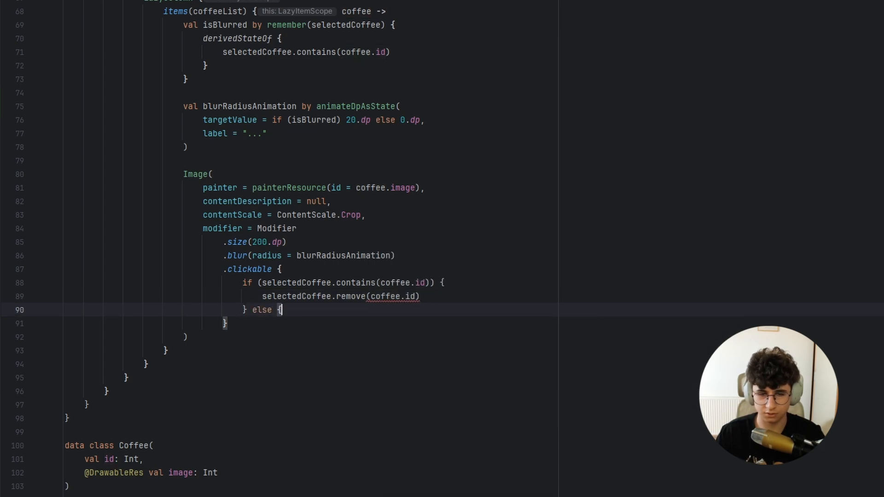
type("selectedCoffee.")
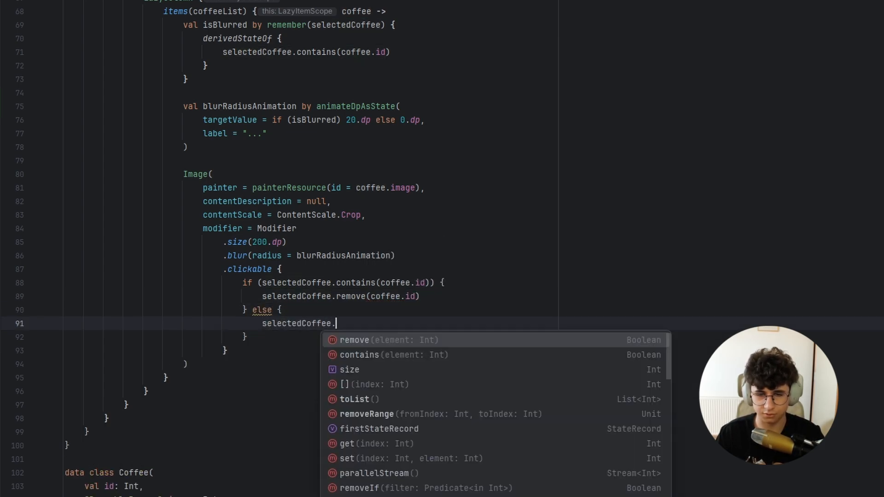
type("add(coffee.id")
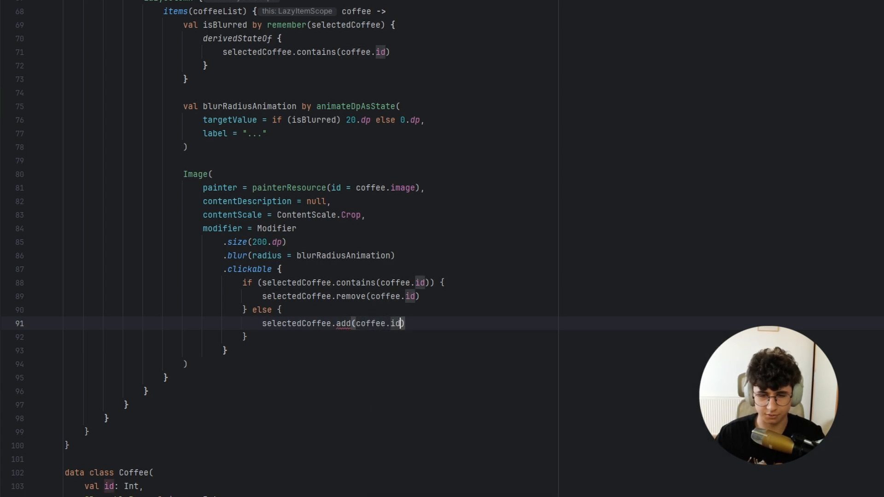
scroll("up", 3)
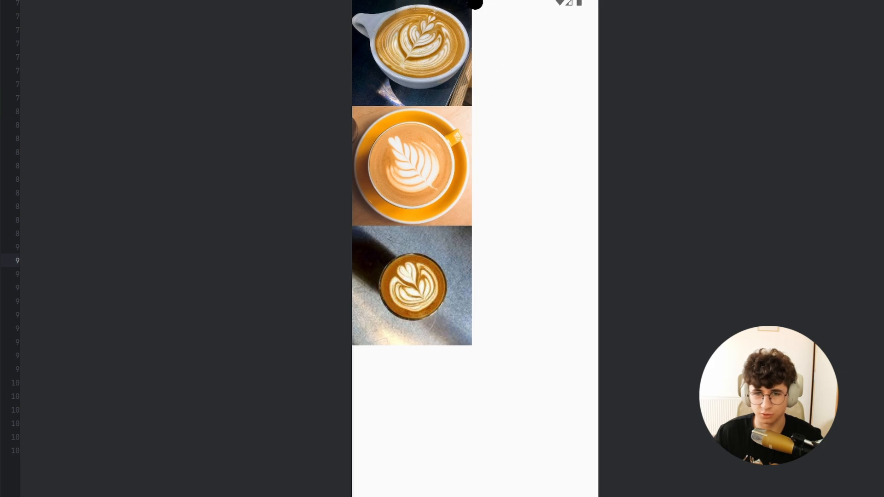
mouse_move(400, 65)
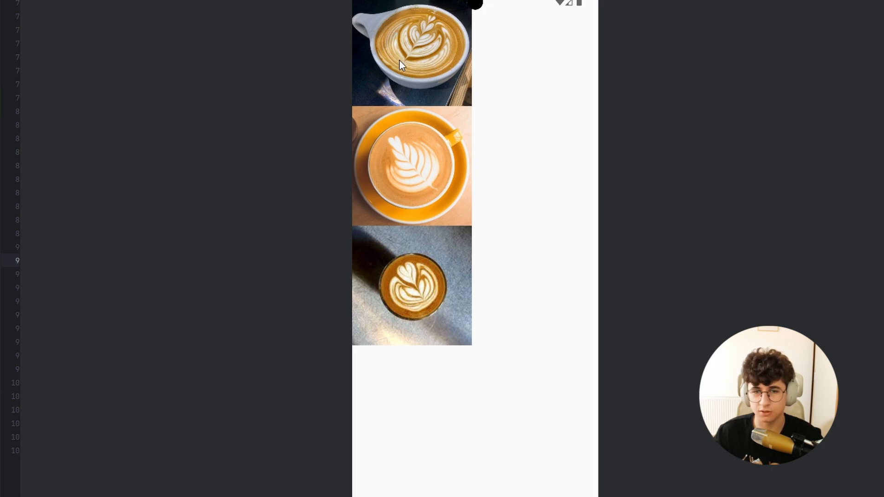